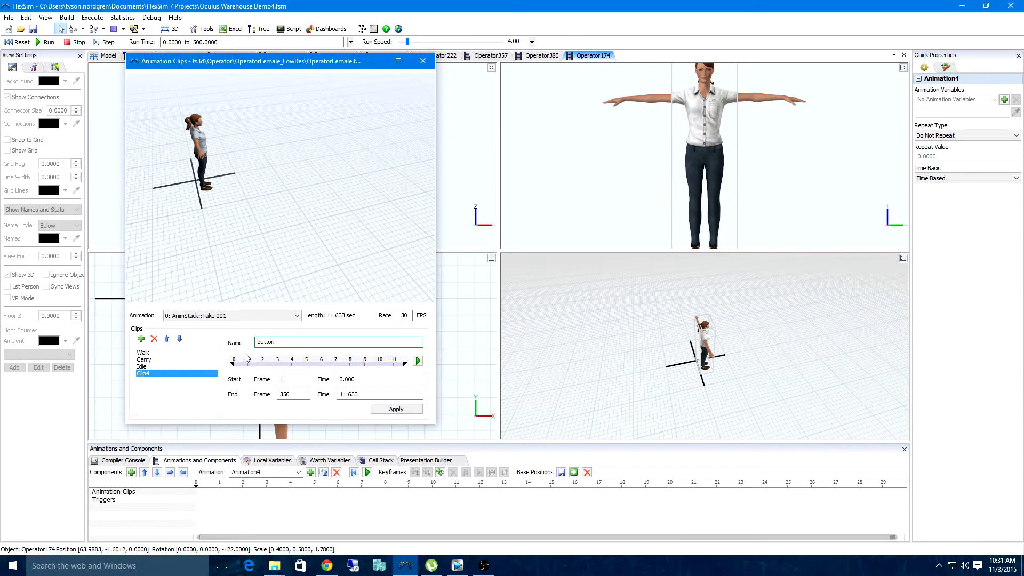
Scrub across the frames to preview the female operator's bone animation
left_click_drag(233, 360, 364, 360)
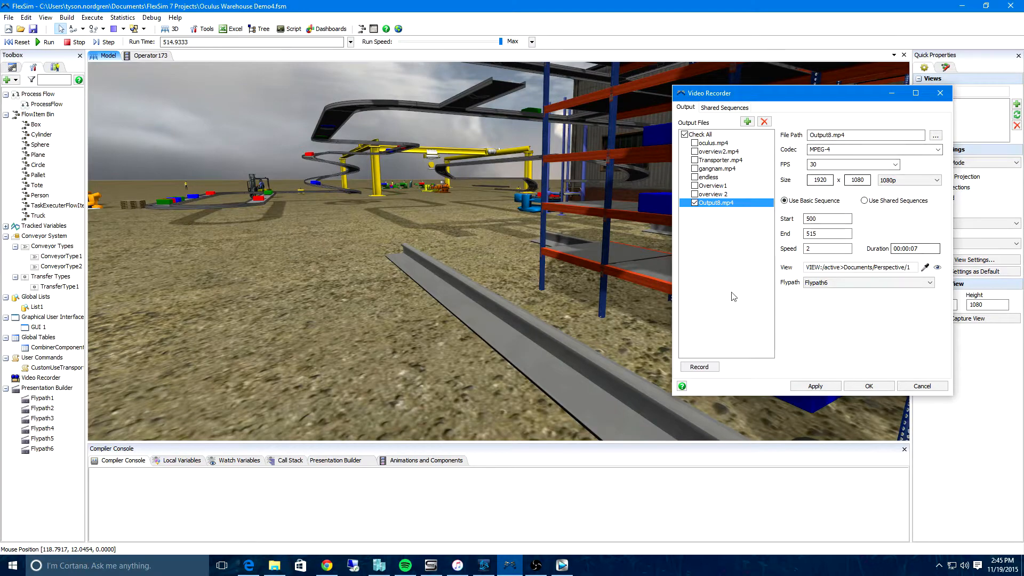
Start recording the checked Output8.mp4 with Flypath6, times 500–515, speed 2
left_click(699, 366)
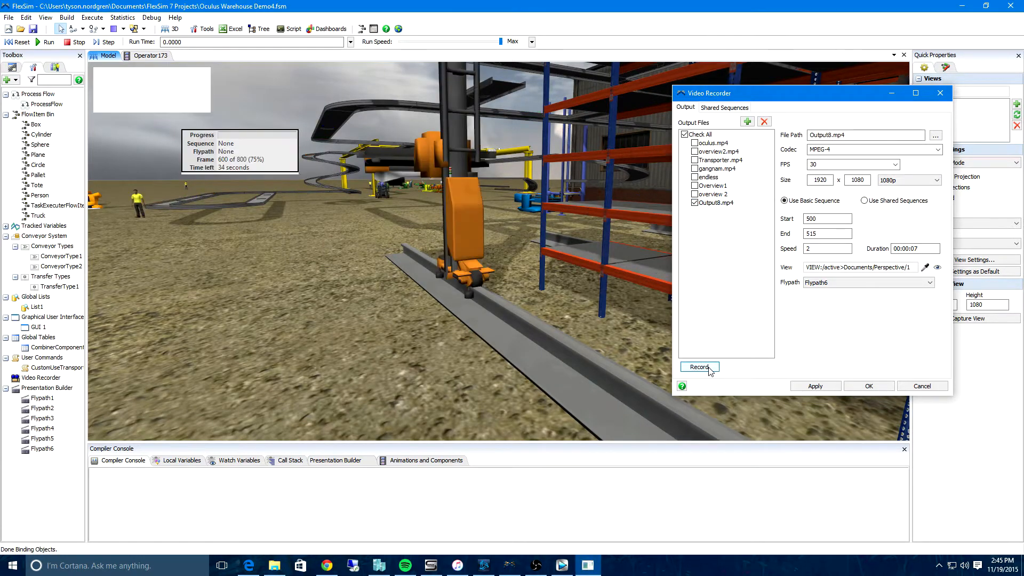
left_click(699, 367)
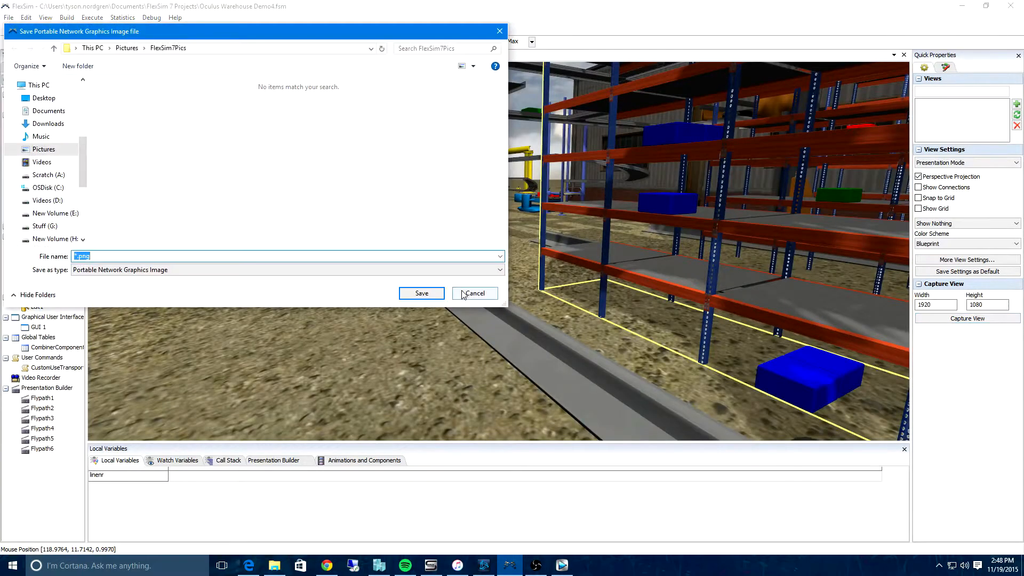
Save the captured view as view.png in FlexSim7Pics, then open that image
left_click(474, 293)
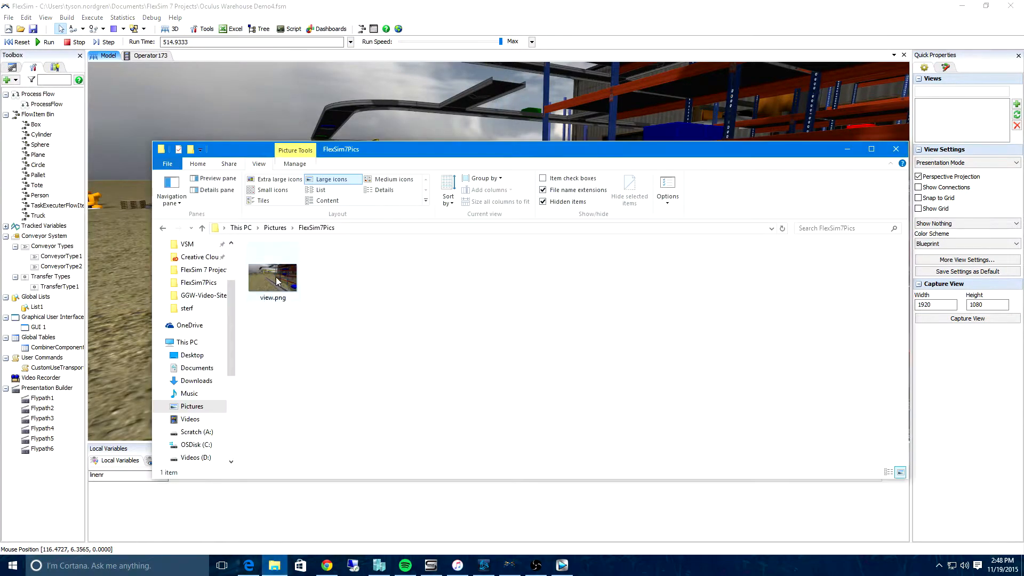
double_click(273, 267)
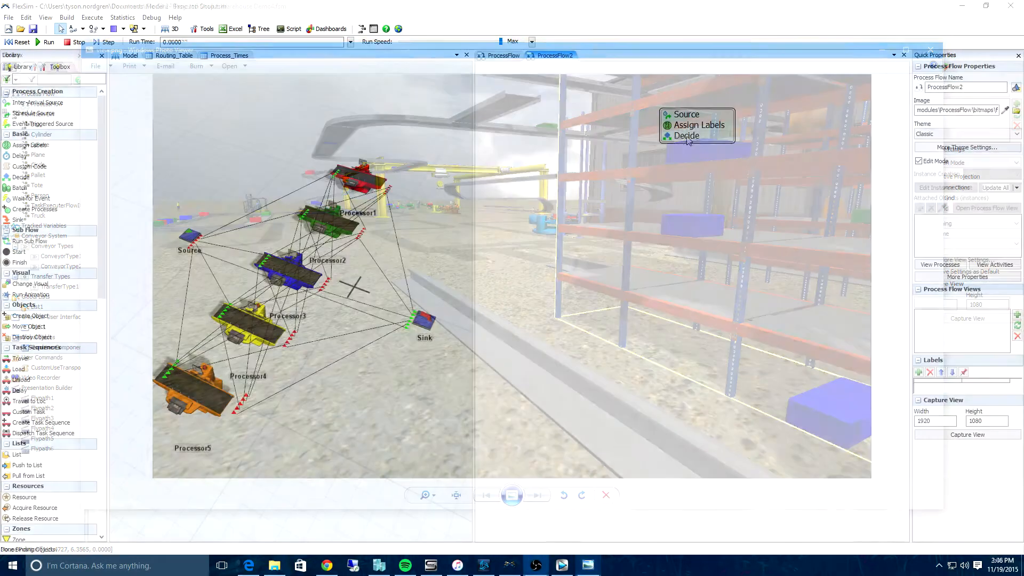
Add a Sink, link Decide's second output to it, and show the job-shop flowchart
left_click(605, 495)
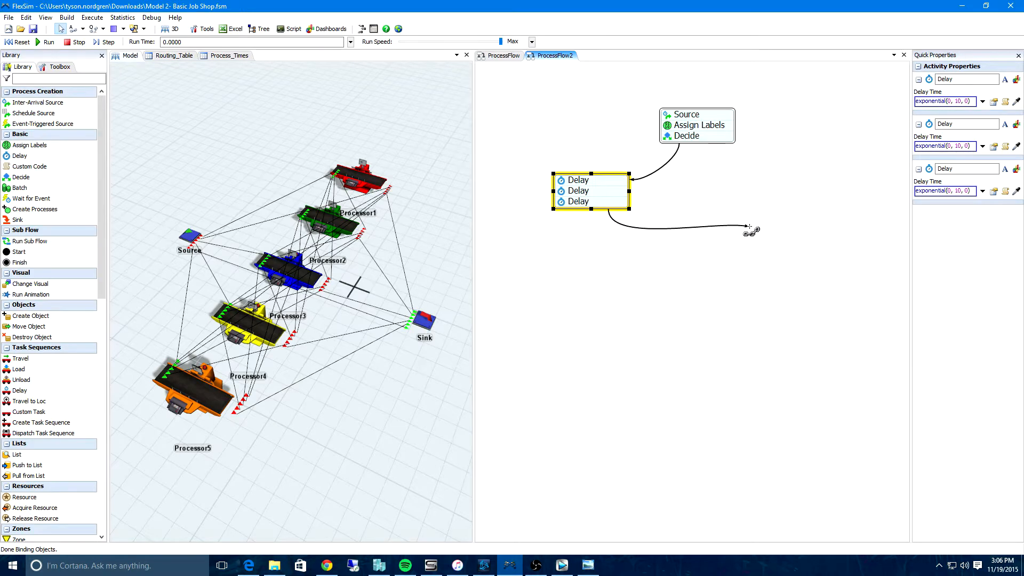
left_click(771, 226)
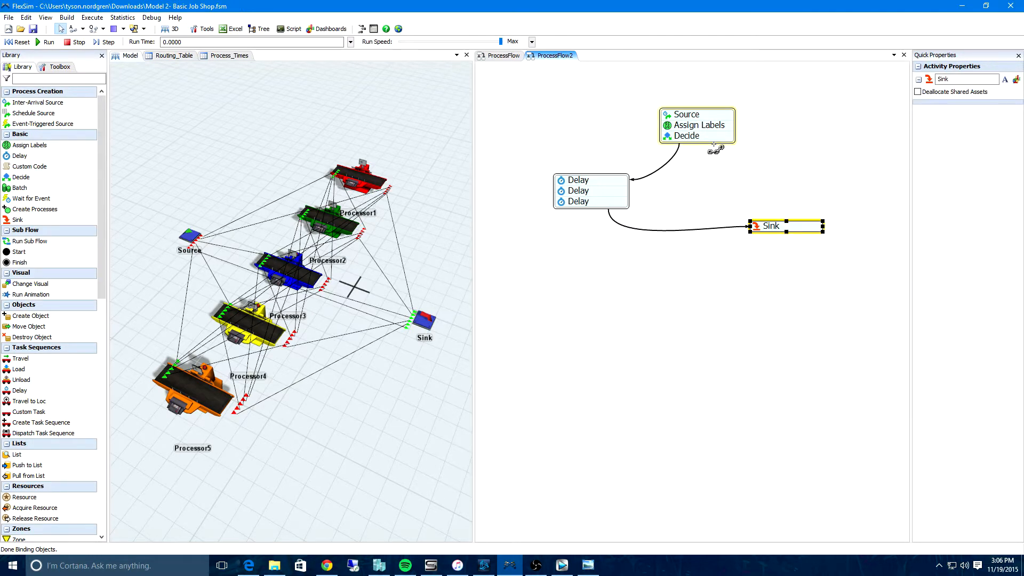
left_click(696, 124)
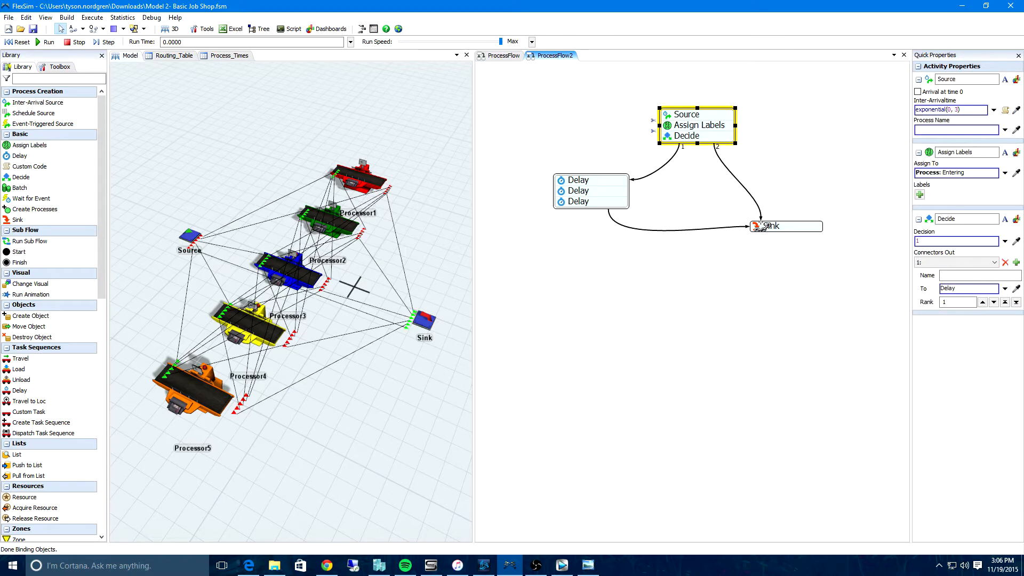
left_click(539, 135)
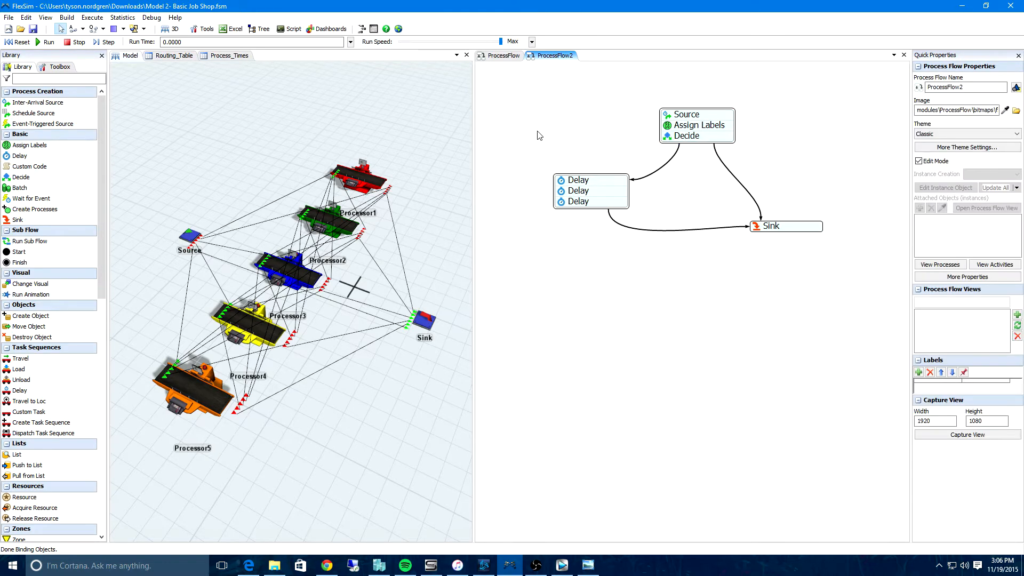
mouse_move(560, 133)
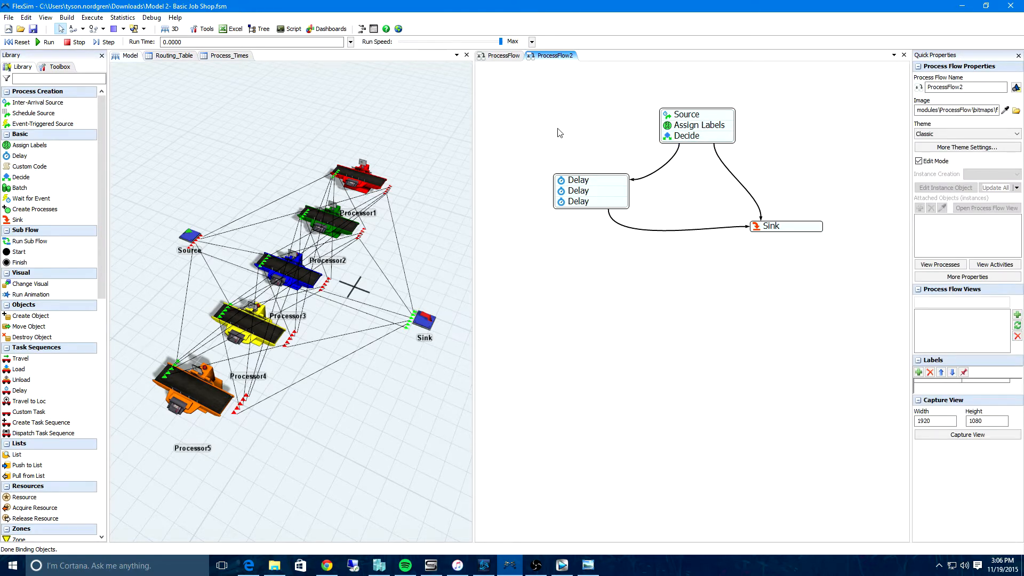
mouse_move(101, 137)
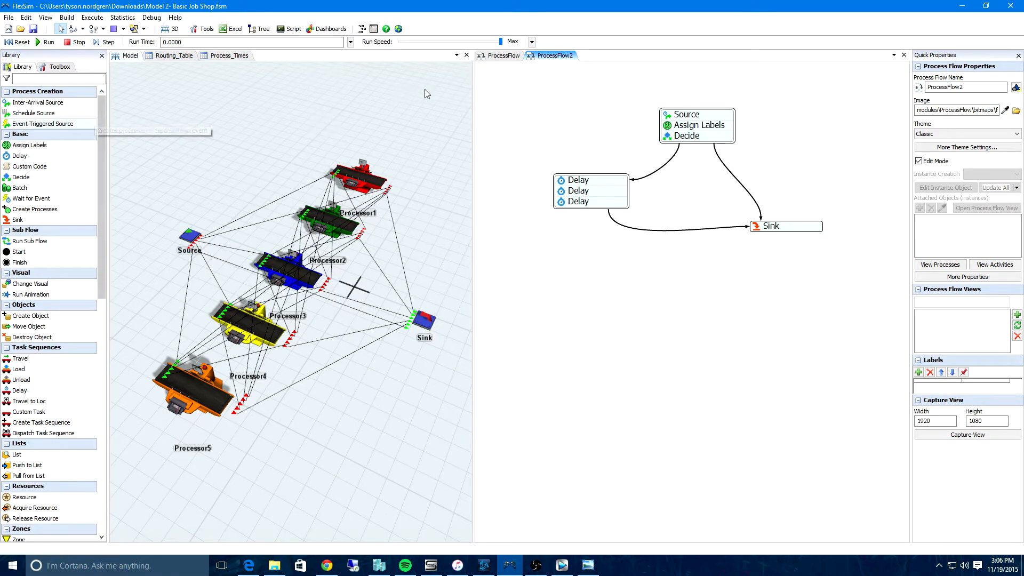
left_click(502, 55)
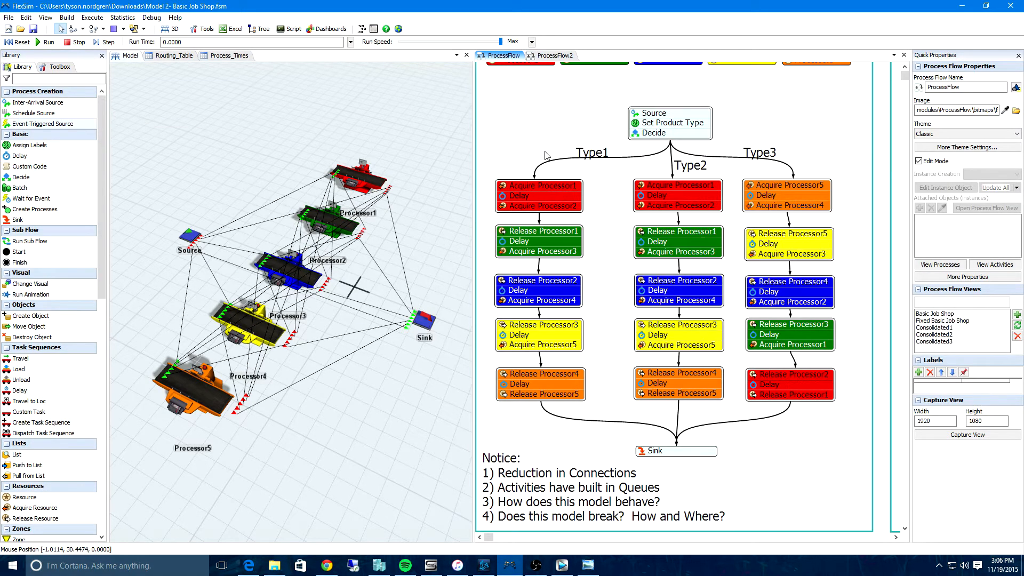